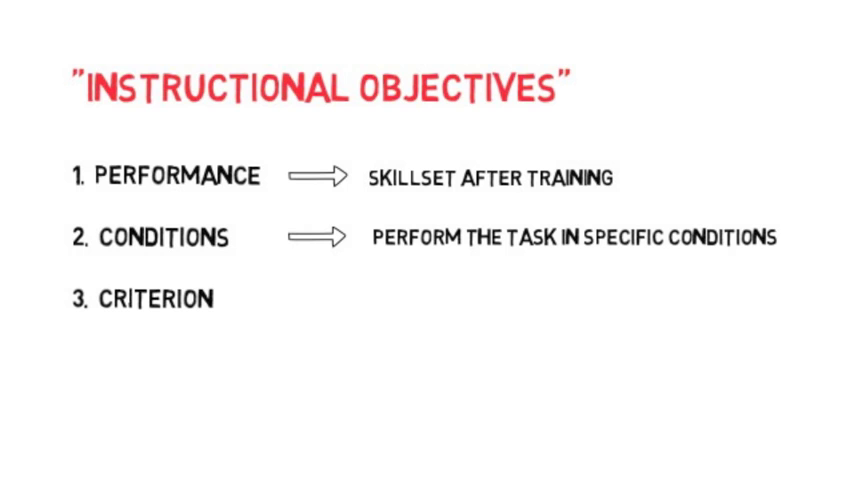
{"action": "mouse_move", "coordinate": [330, 310]}
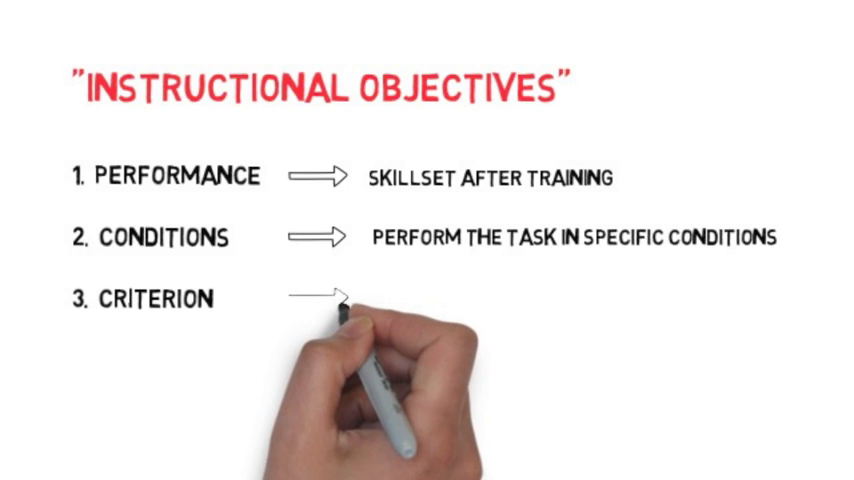